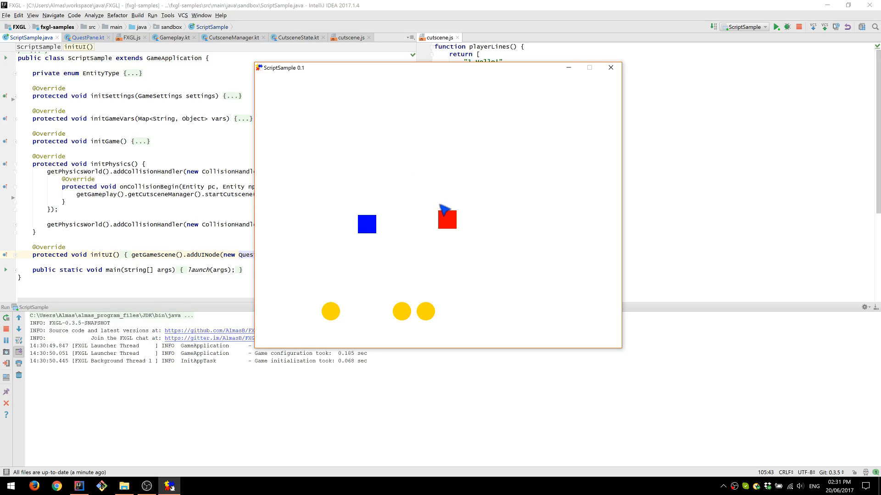
mouse_move(431, 276)
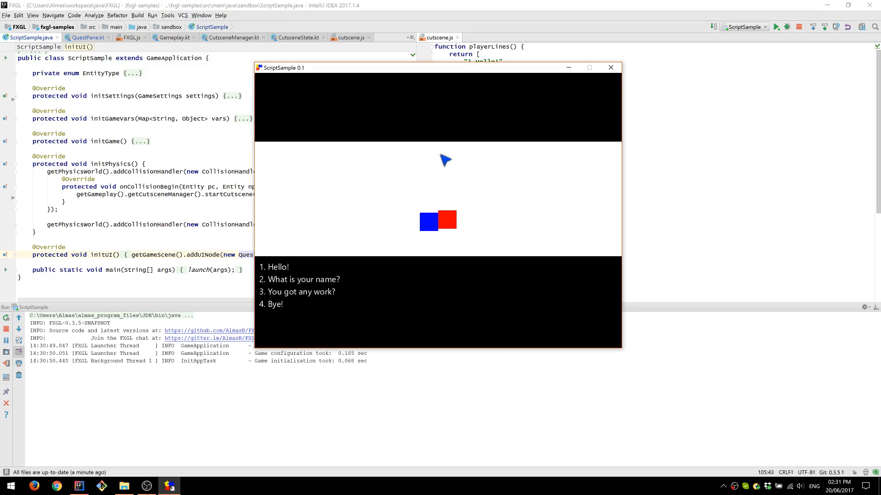
mouse_move(420, 75)
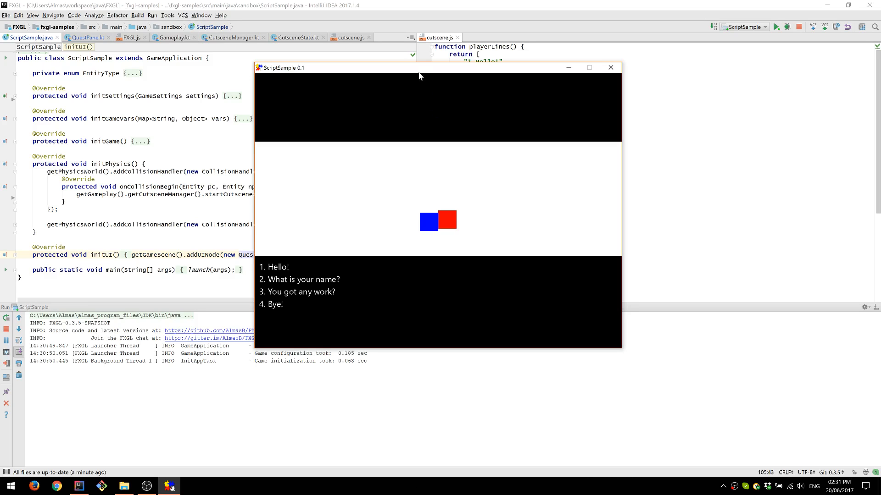
Drag the ScriptSample game window aside to uncover more of the code.
drag(418, 68, 516, 71)
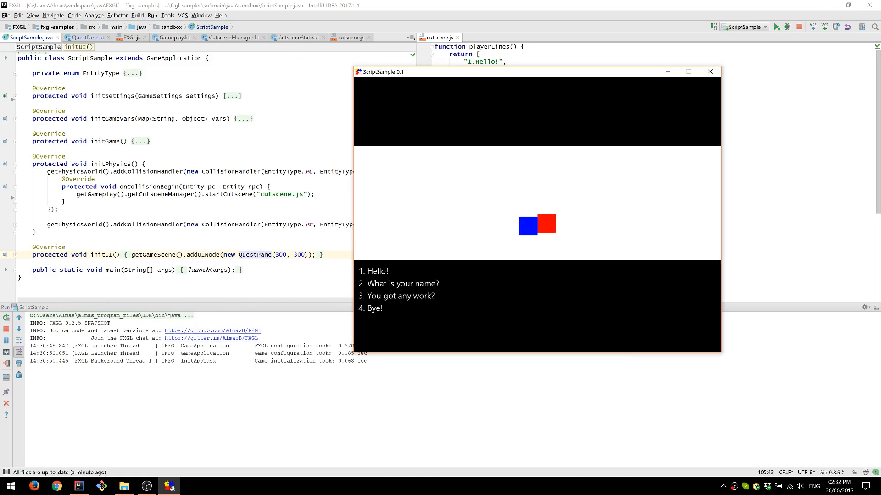
mouse_move(485, 119)
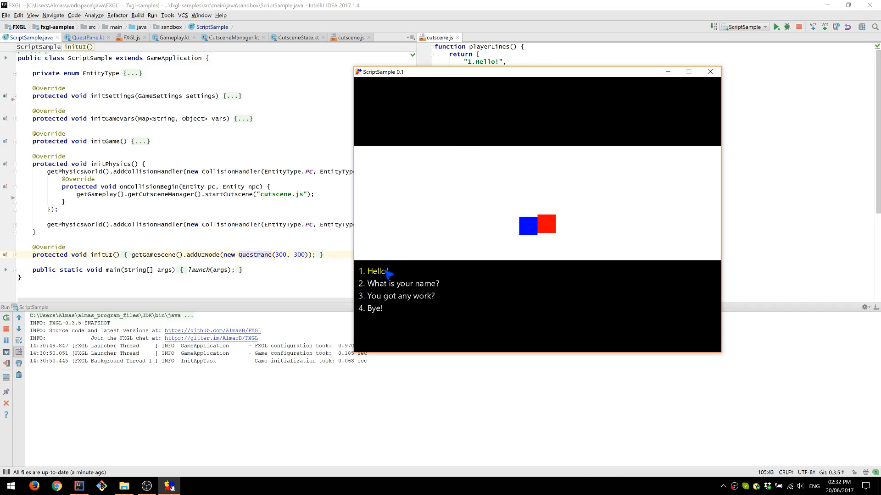
Choose 'Hello!' so the NPC replies 'Hey!', review cutscene.js, then return to the game.
click(373, 271)
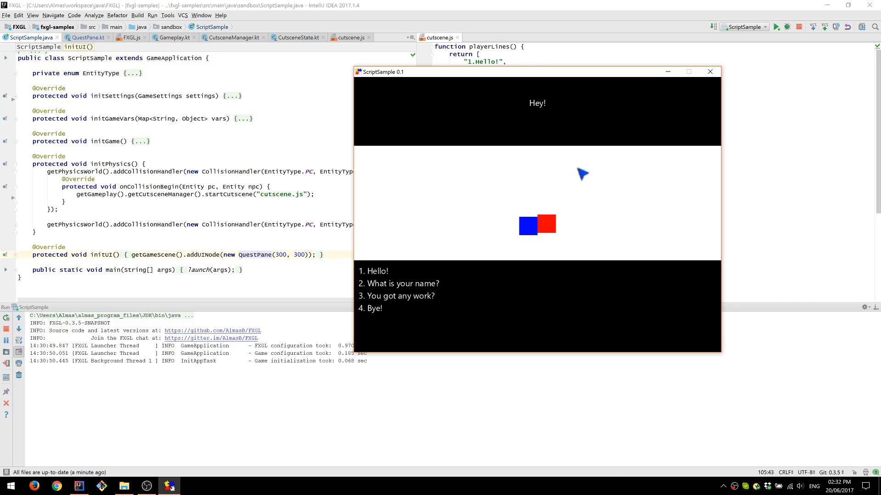
click(399, 283)
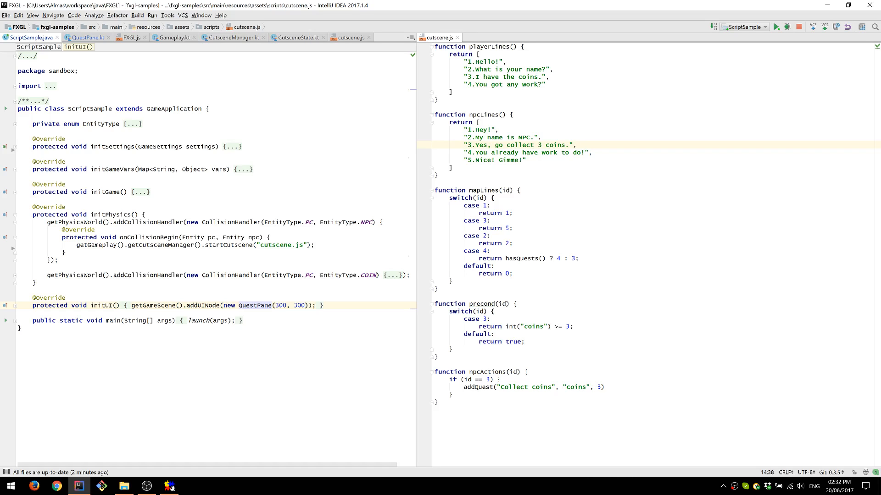
click(576, 145)
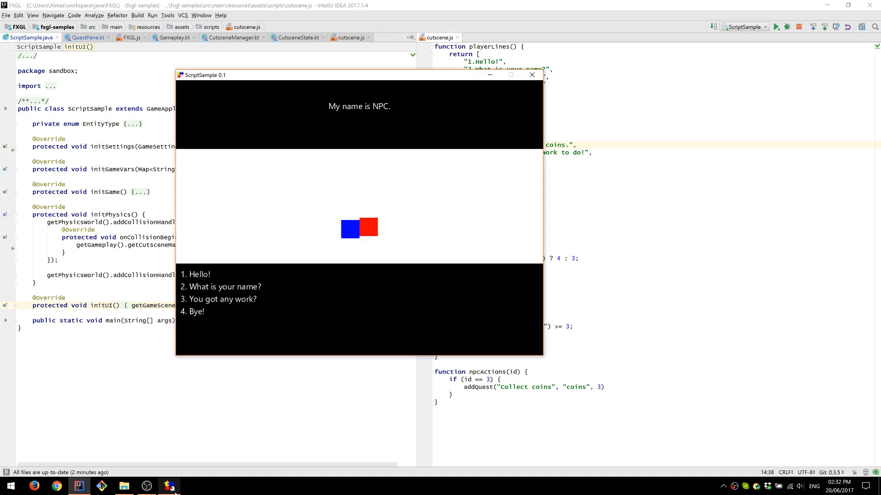
mouse_move(317, 226)
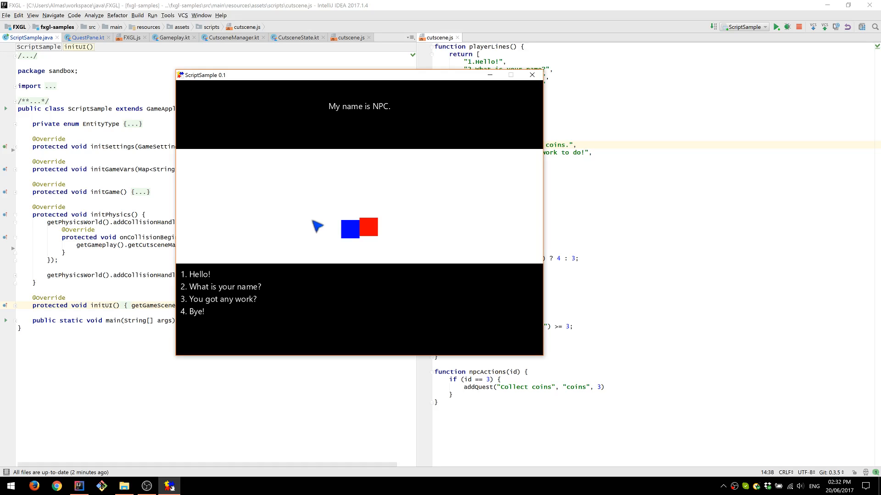
mouse_move(284, 317)
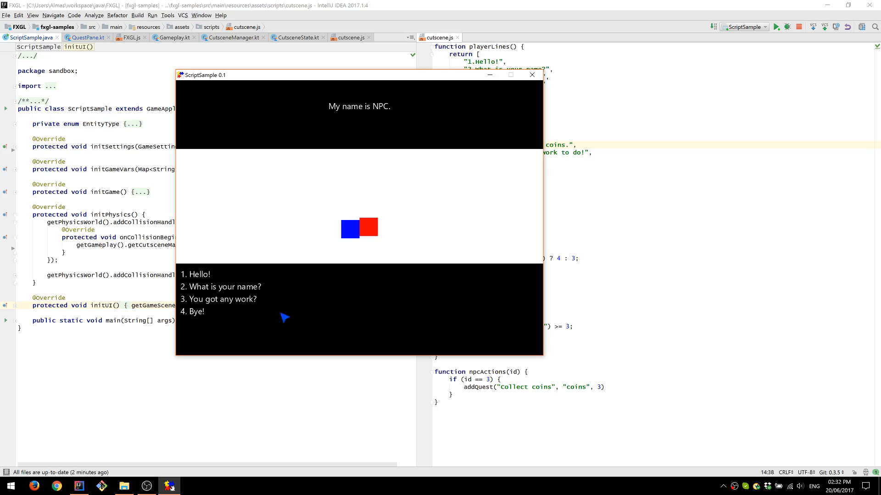
Ask 'You got any work?' so the NPC assigns the collect 3 coins quest.
click(222, 299)
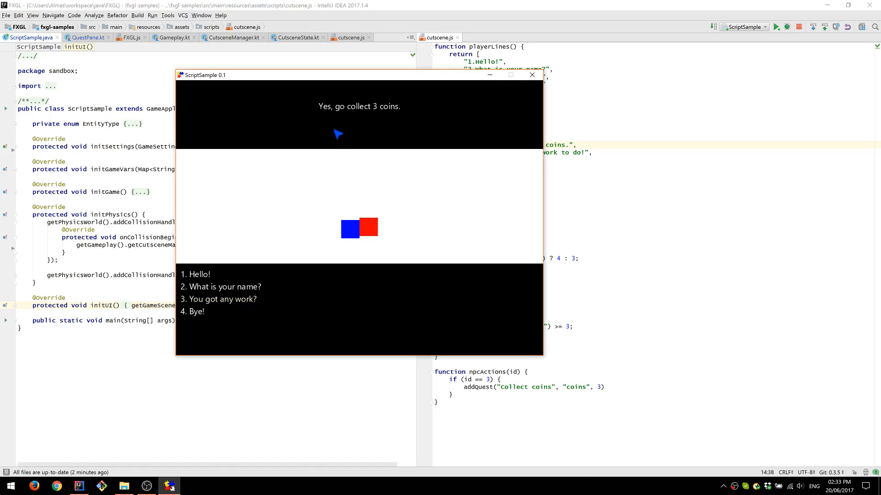
mouse_move(380, 130)
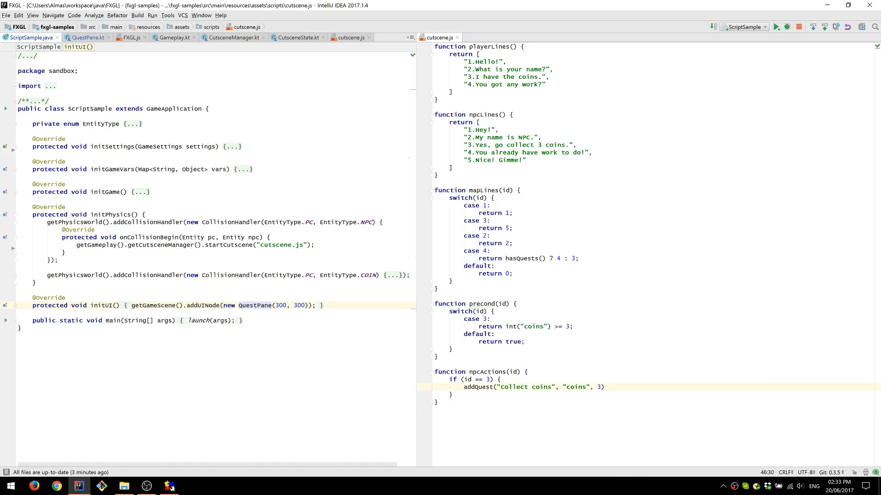
double_click(573, 388)
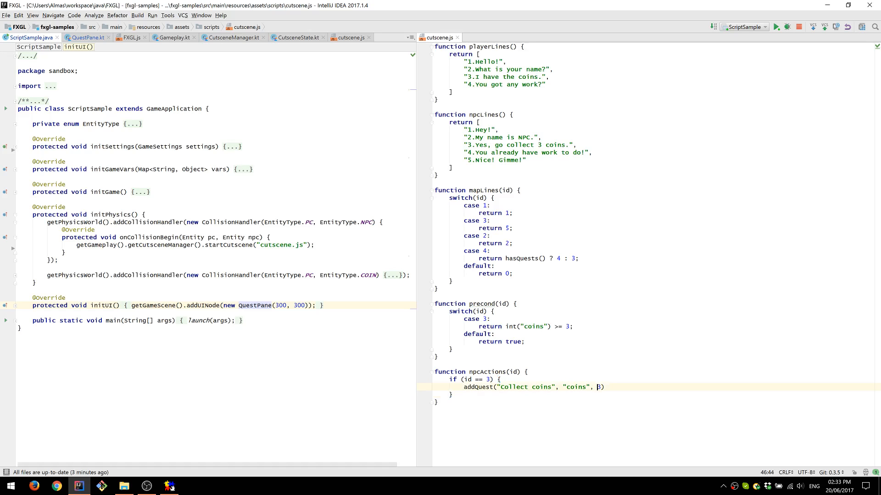
text(3)
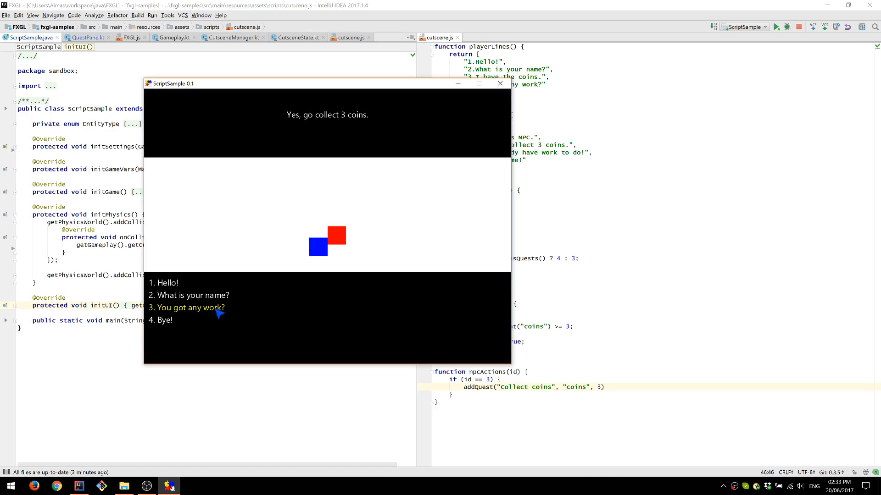
Ask 'You got any work?' again to get 'You already have work to do!'.
click(187, 308)
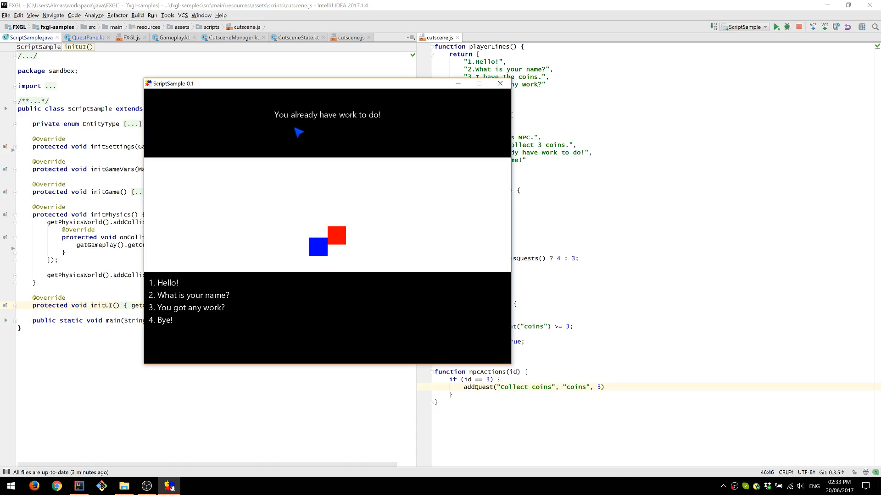
click(499, 83)
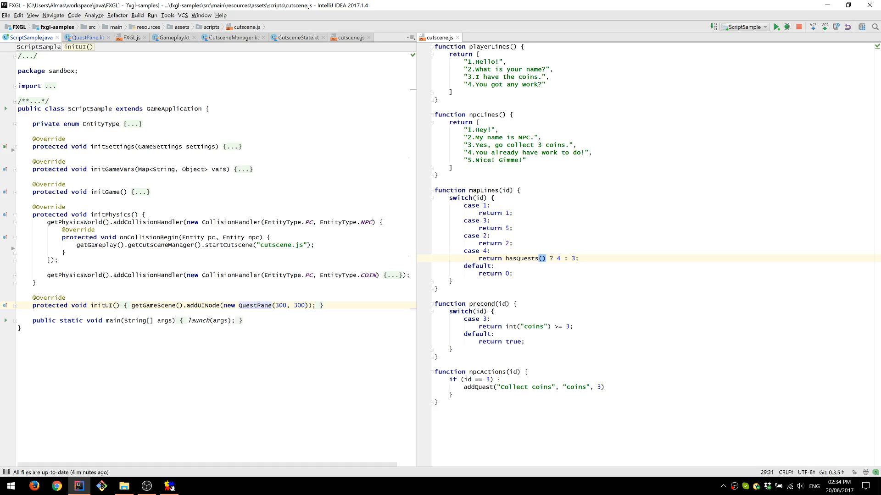
click(489, 206)
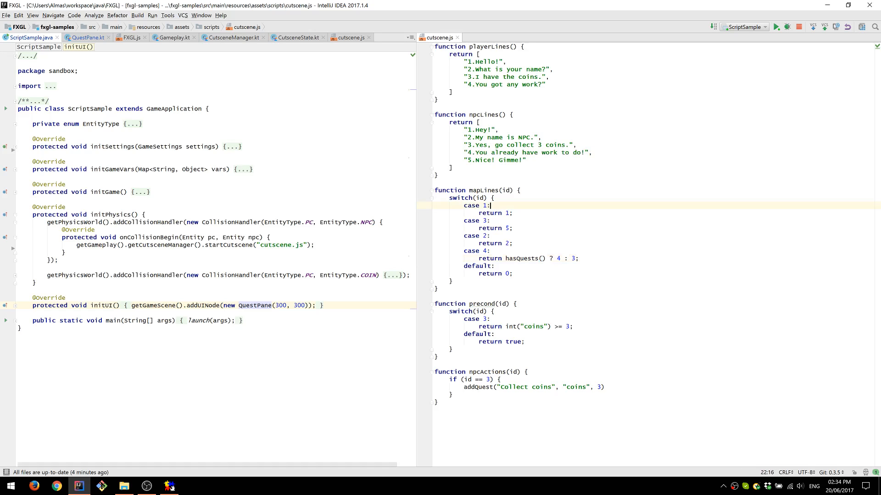
click(511, 273)
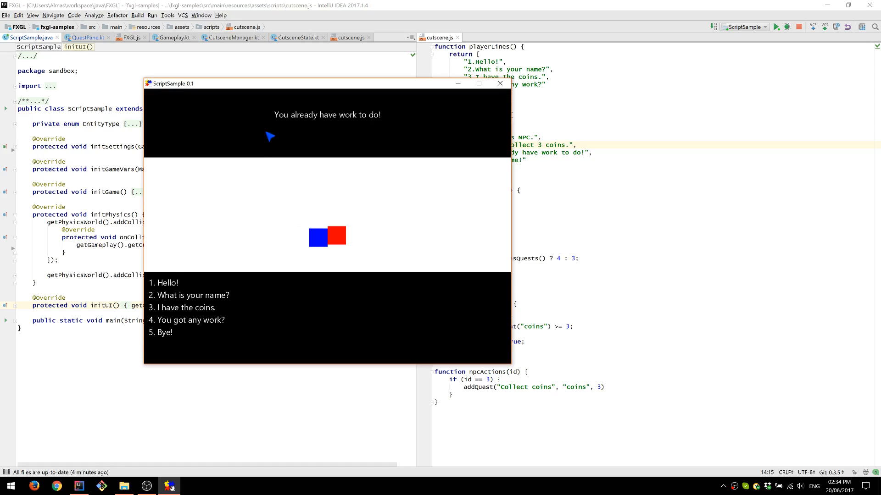
mouse_move(285, 305)
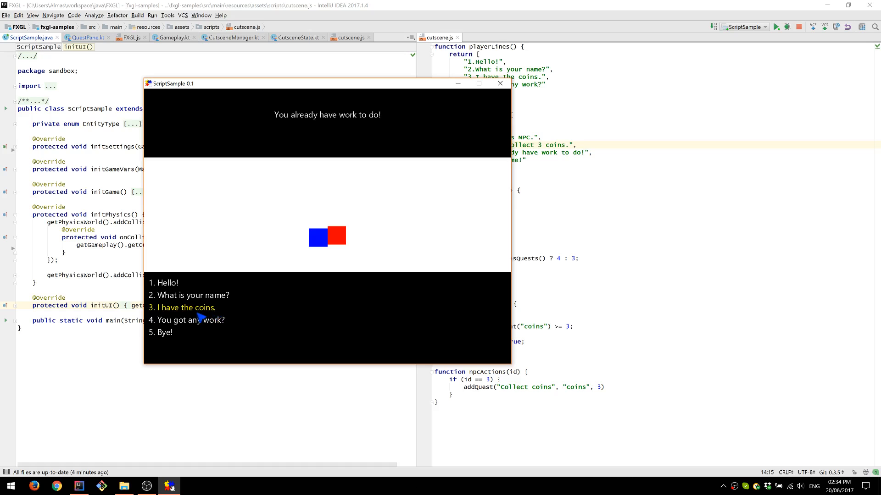
mouse_move(182, 313)
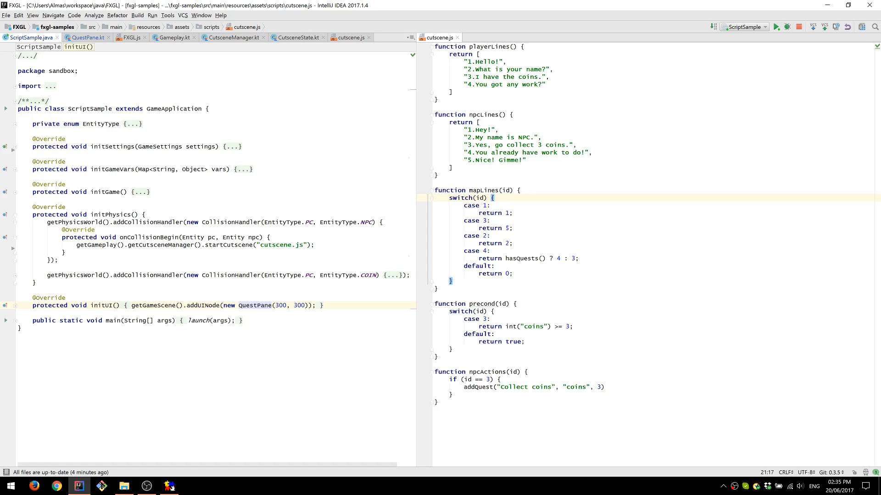
Point out precond and the line 3 coins check in cutscene.js, then launch ScriptSample.
click(474, 303)
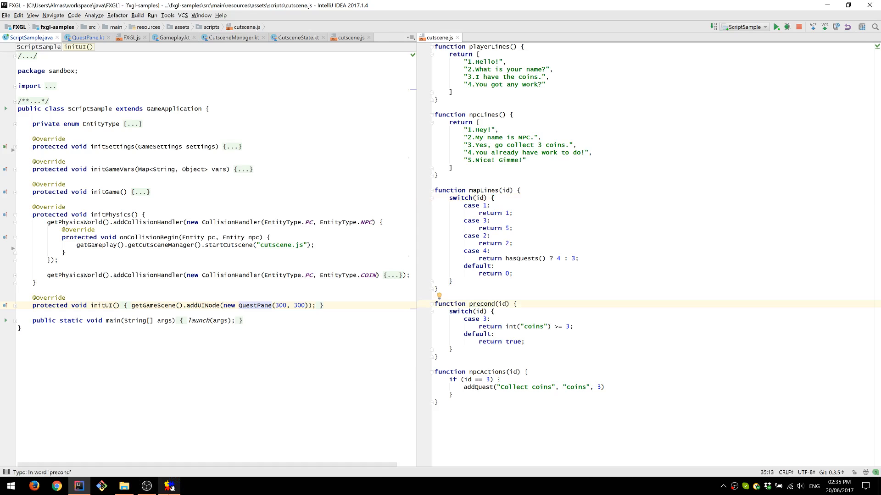
click(491, 319)
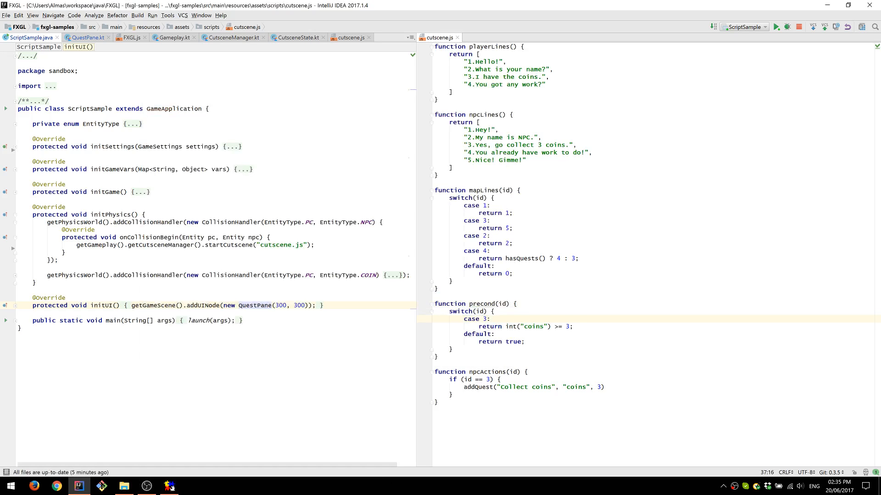
click(549, 77)
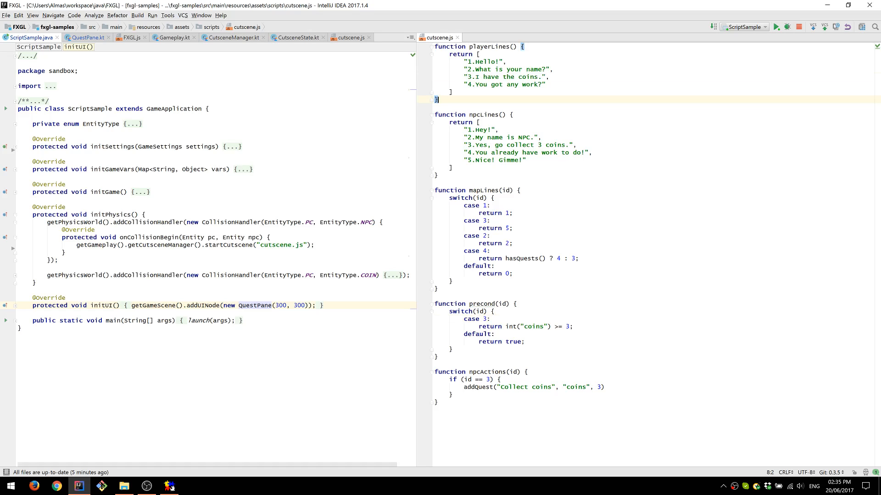
click(527, 327)
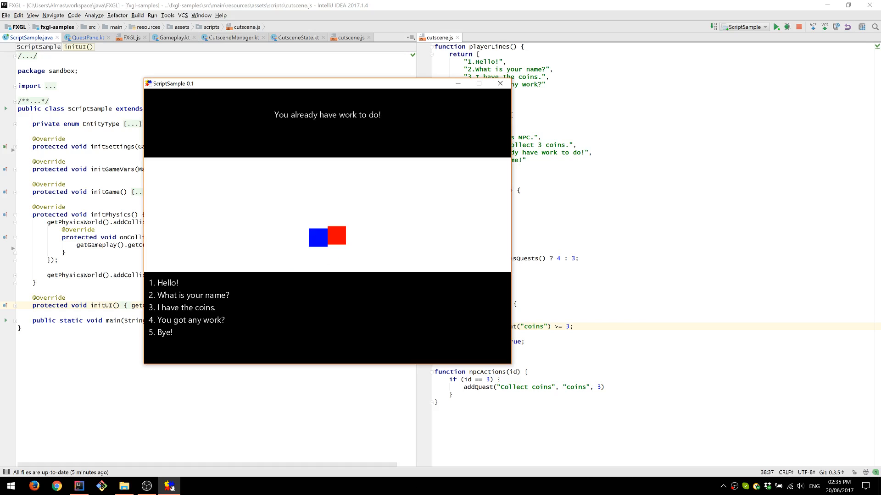
Close the game window to return to ScriptSample.java.
click(498, 83)
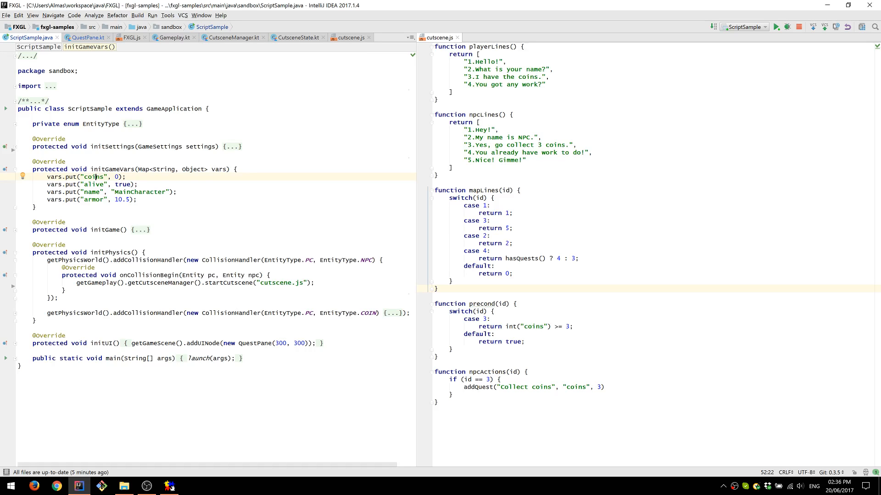
double_click(93, 177)
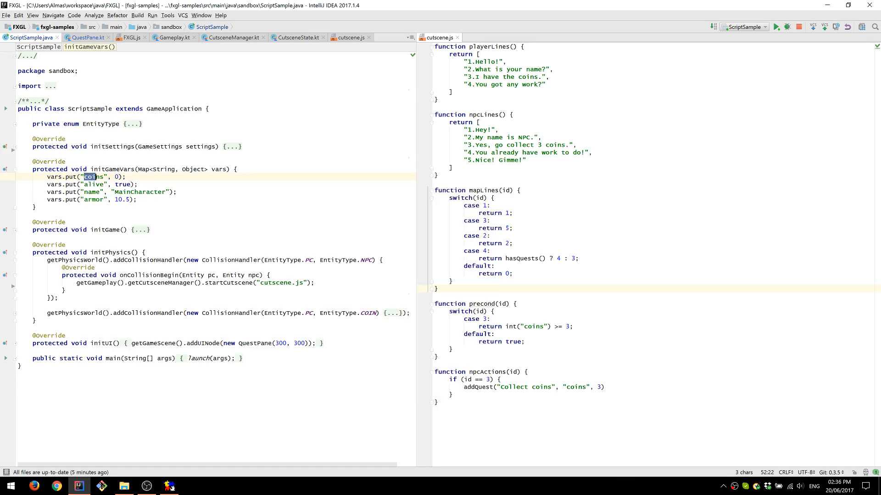
double_click(93, 176)
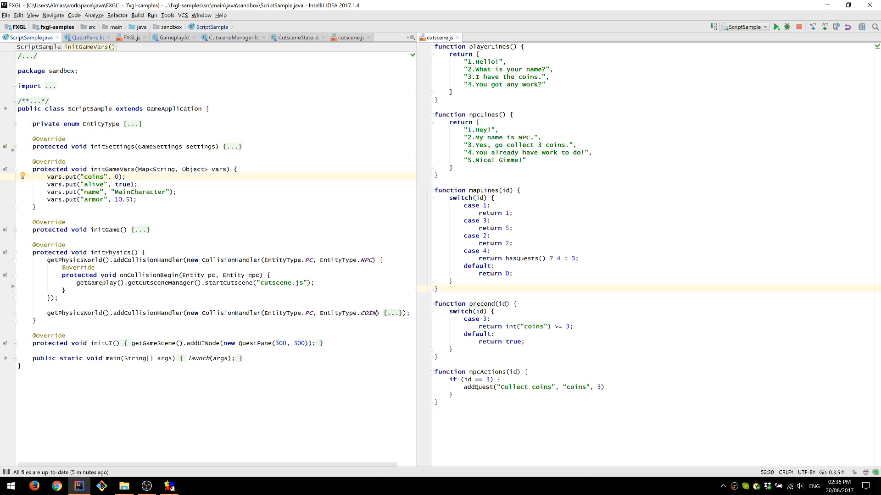
double_click(92, 176)
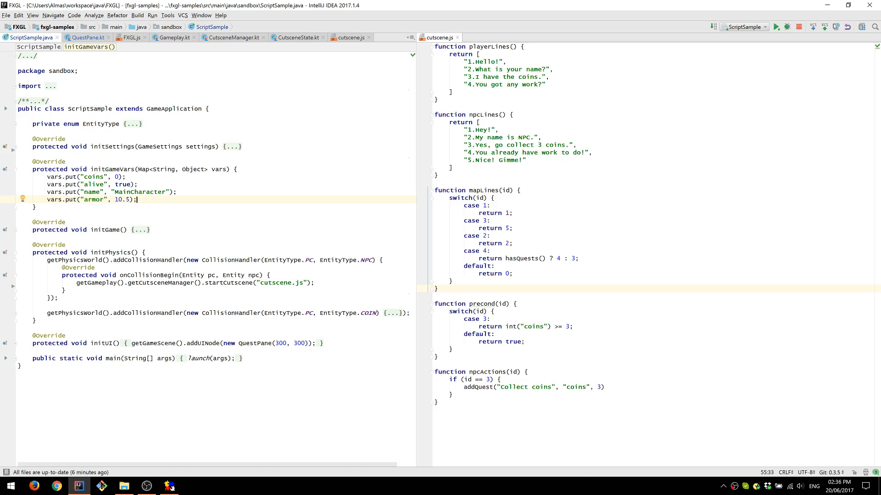
double_click(511, 326)
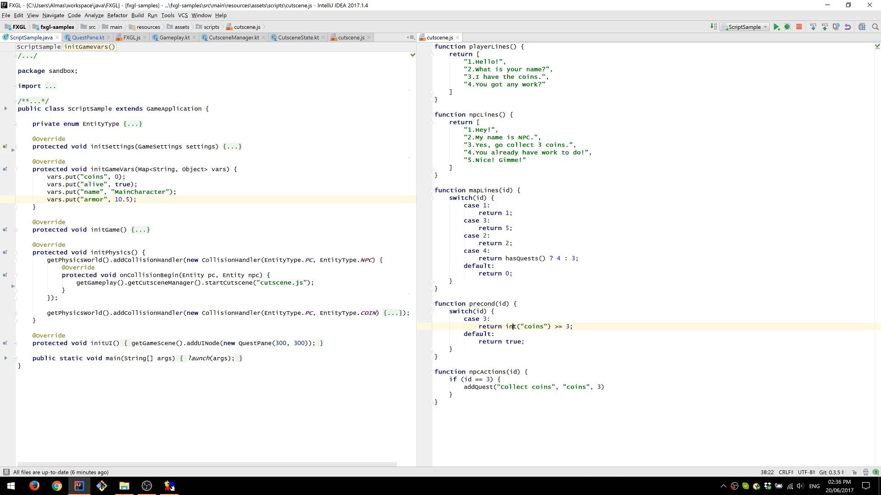
click(551, 326)
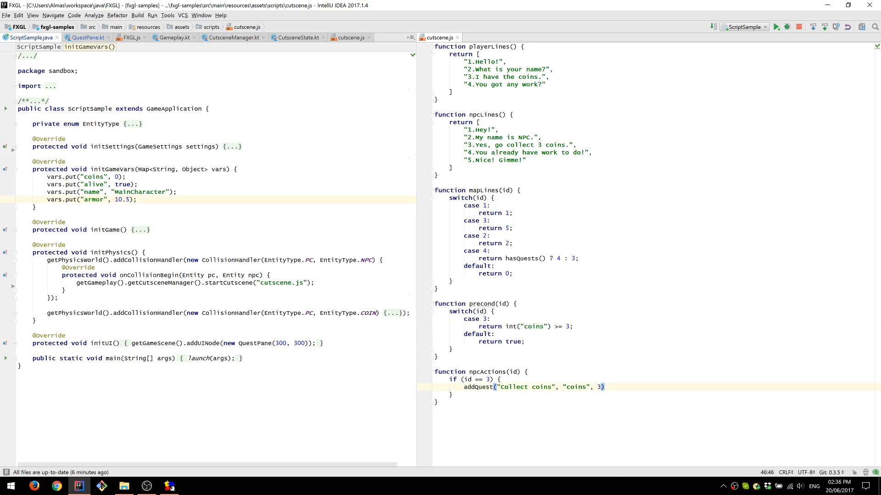
click(525, 342)
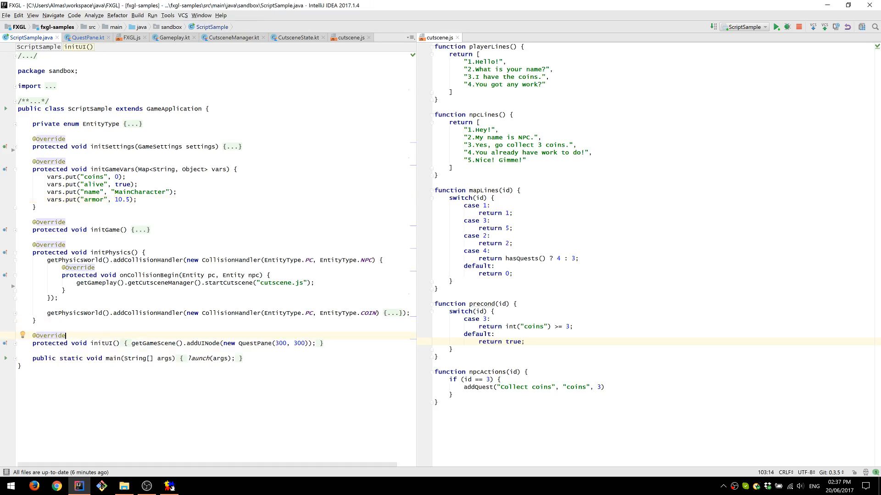
click(777, 27)
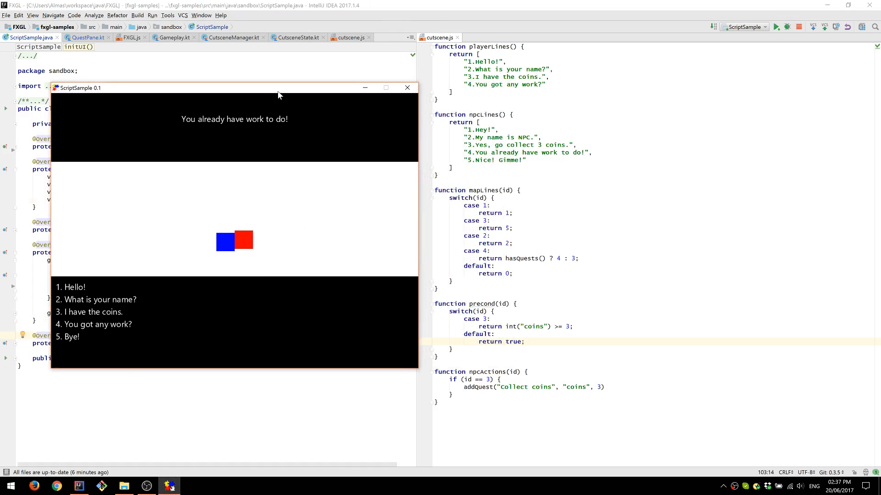
mouse_move(364, 238)
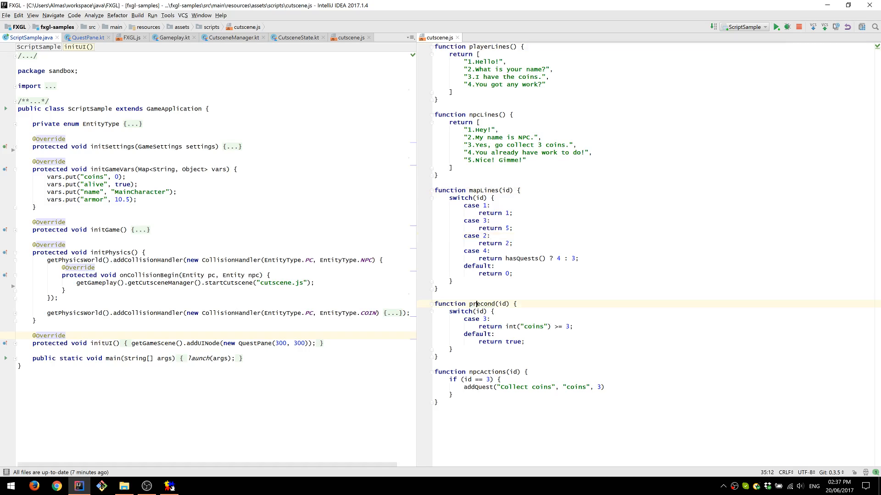
Relaunch ScriptSample and reach the NPC's 'You already have work to do!' reply.
double_click(477, 303)
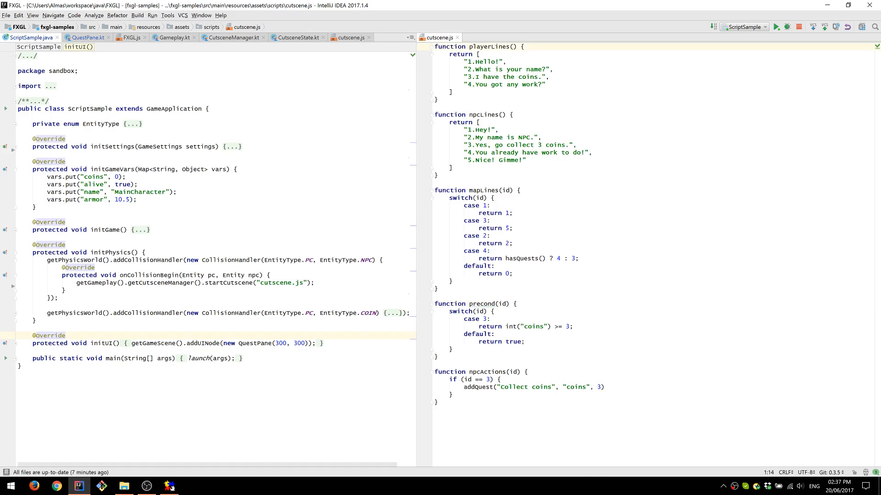
click(511, 114)
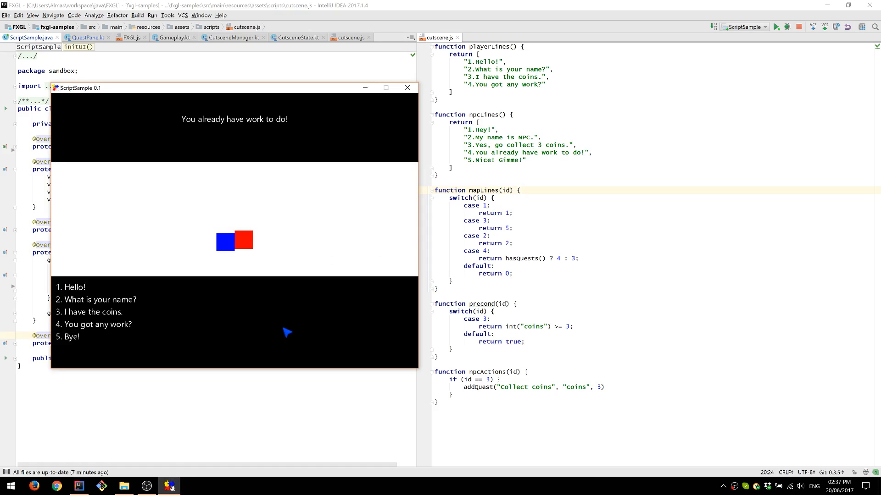
Reply 'I have the coins.' to finish Collect coins at 3/3, then dismiss its panel.
click(90, 312)
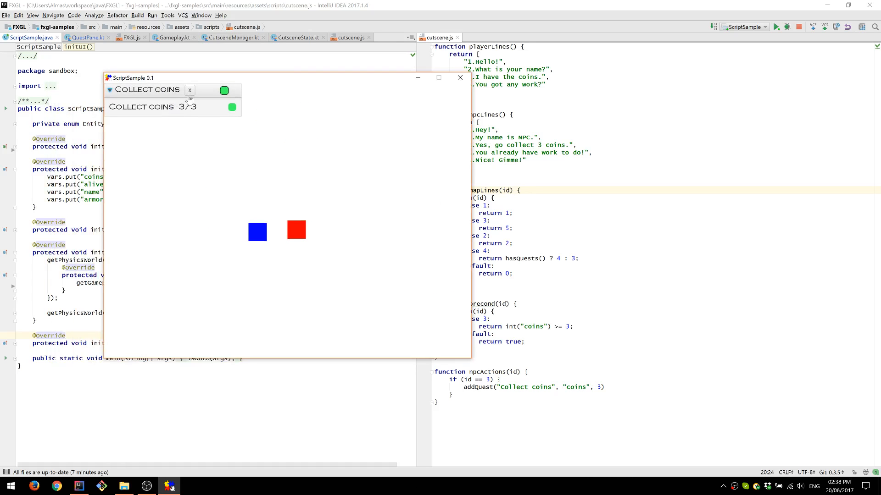
click(190, 90)
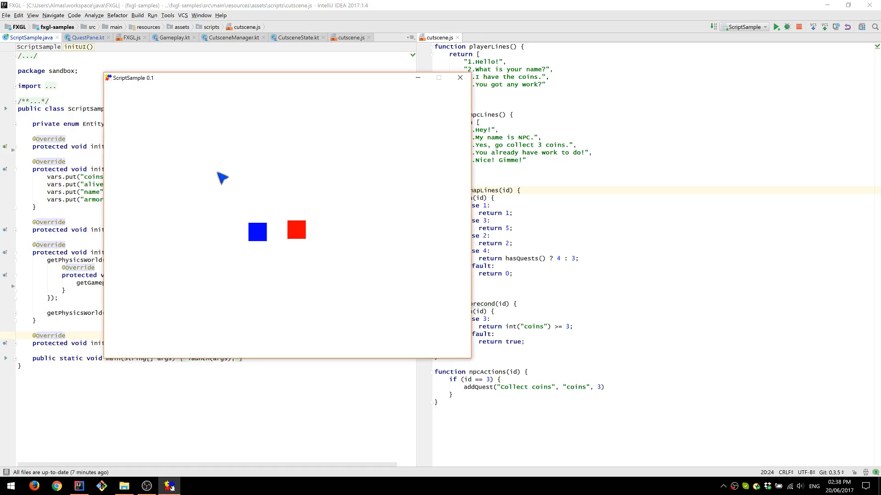